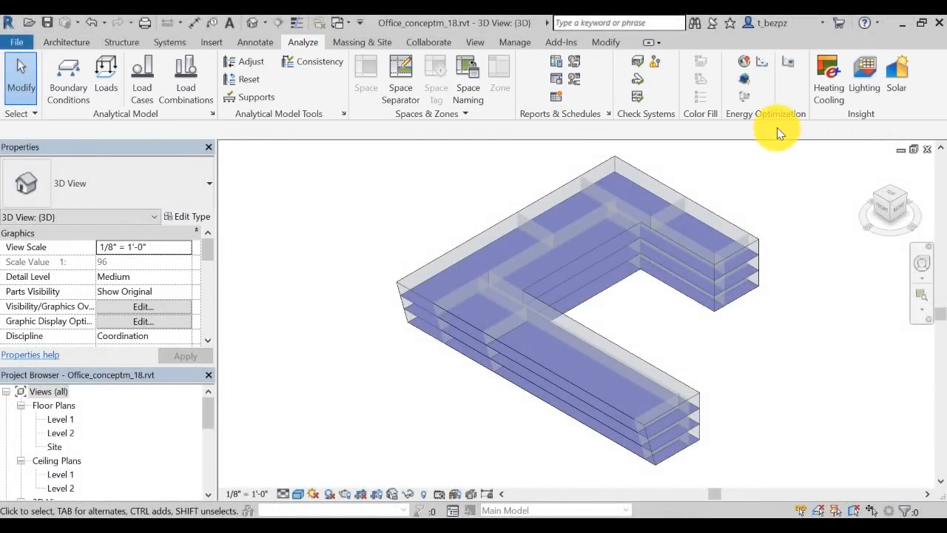
{"action": "mouse_move", "coordinate": [745, 62]}
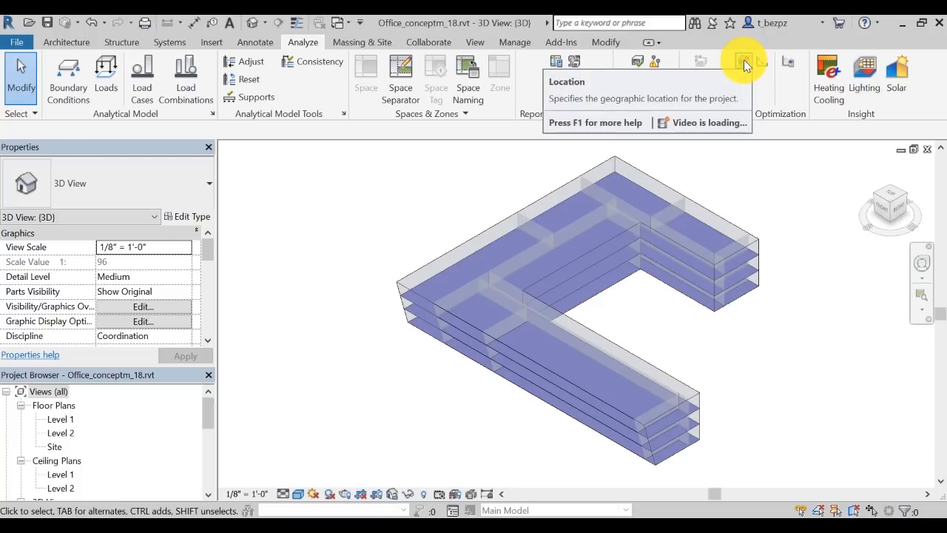
Change the project address from Boston to 1 Market St, San Francisco, CA 94105.
{"action": "left_click", "coordinate": [742, 62]}
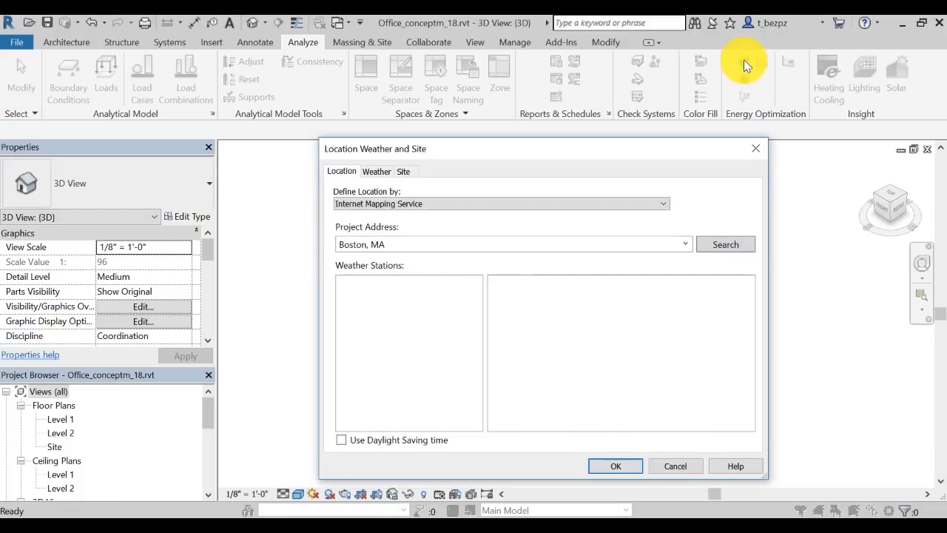
{"action": "left_click", "coordinate": [725, 244]}
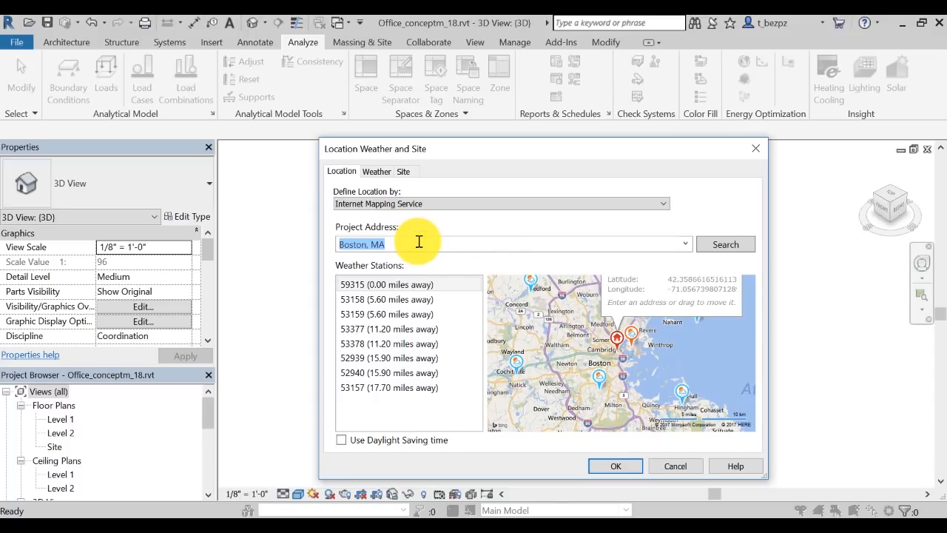
{"action": "type", "text": "One Market St., San Francisco CA"}
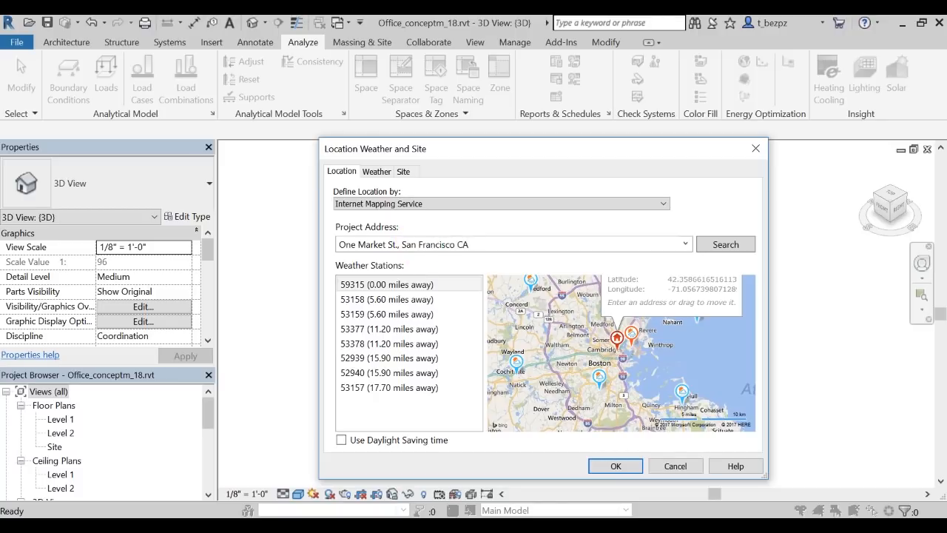
{"action": "left_click", "coordinate": [725, 244]}
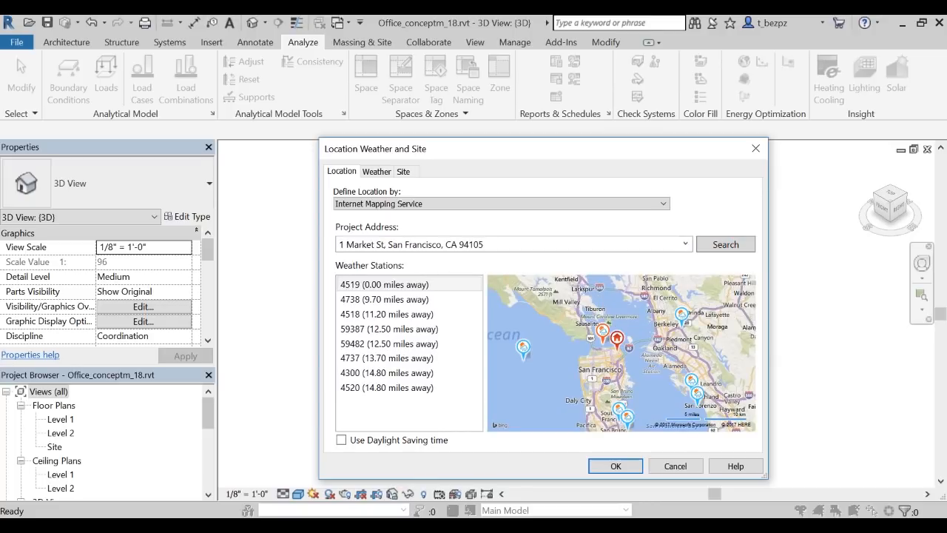
{"action": "left_click", "coordinate": [616, 464]}
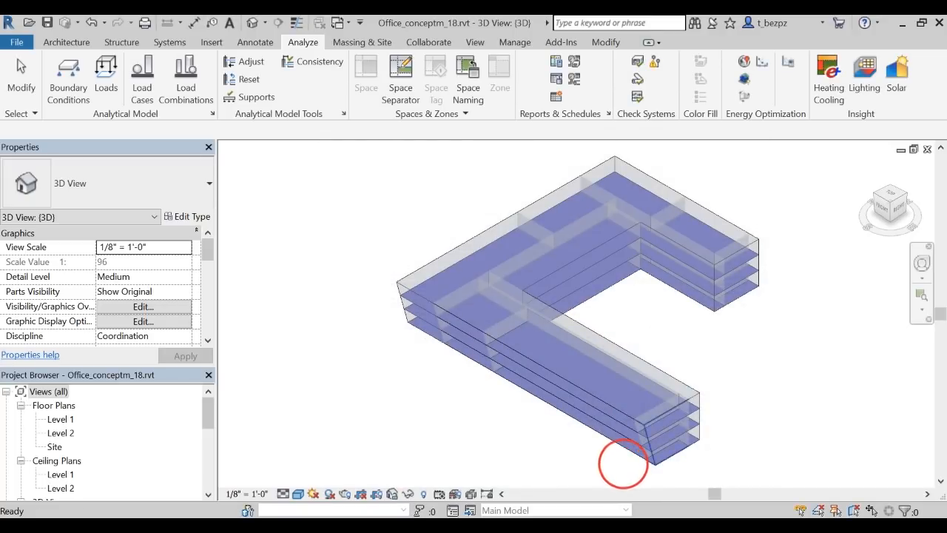
{"action": "mouse_move", "coordinate": [743, 77]}
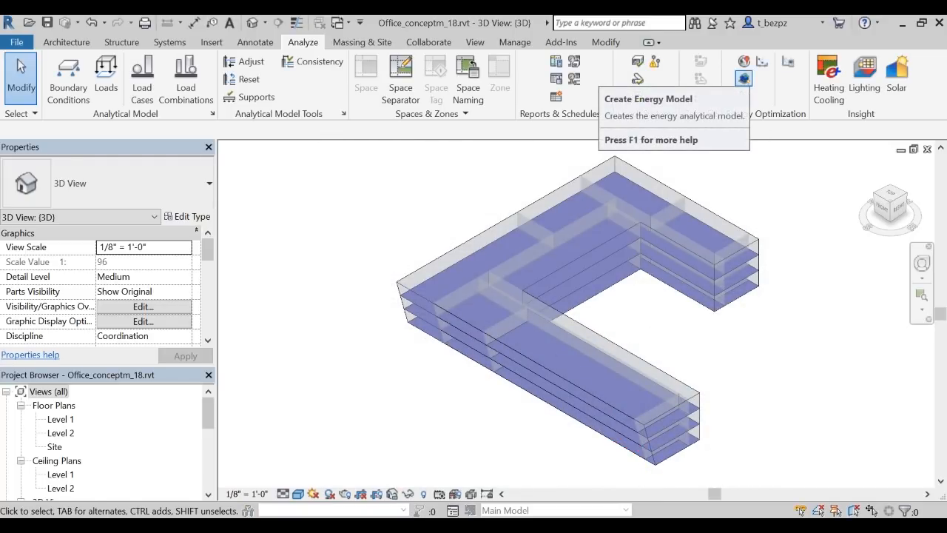
Create the energy analytical model from the L-shaped office mass via Energy Optimization.
{"action": "left_click", "coordinate": [742, 77]}
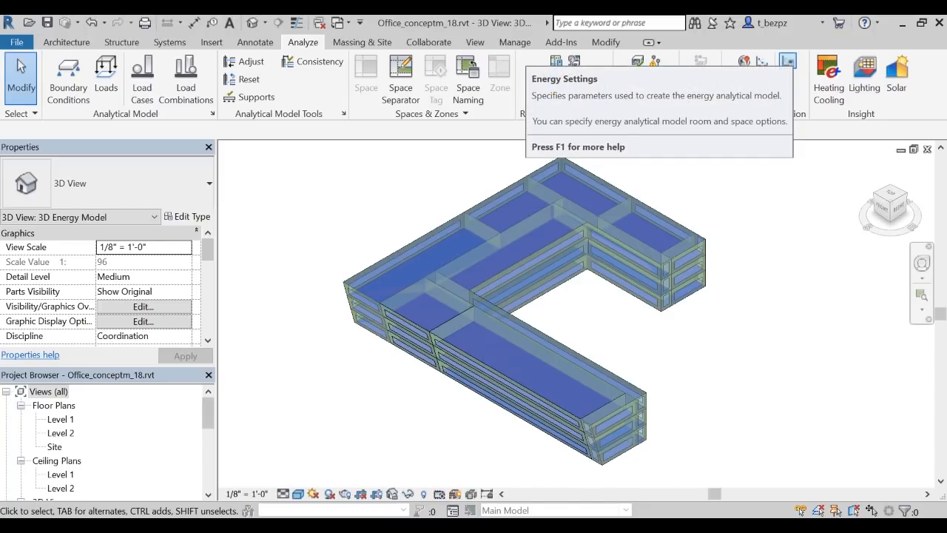
{"action": "left_click", "coordinate": [787, 61]}
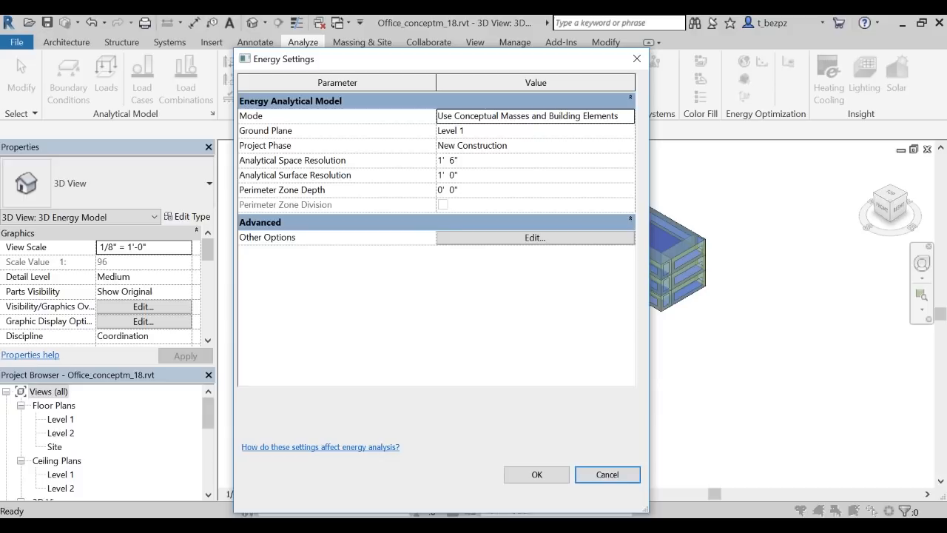
{"action": "mouse_move", "coordinate": [637, 59]}
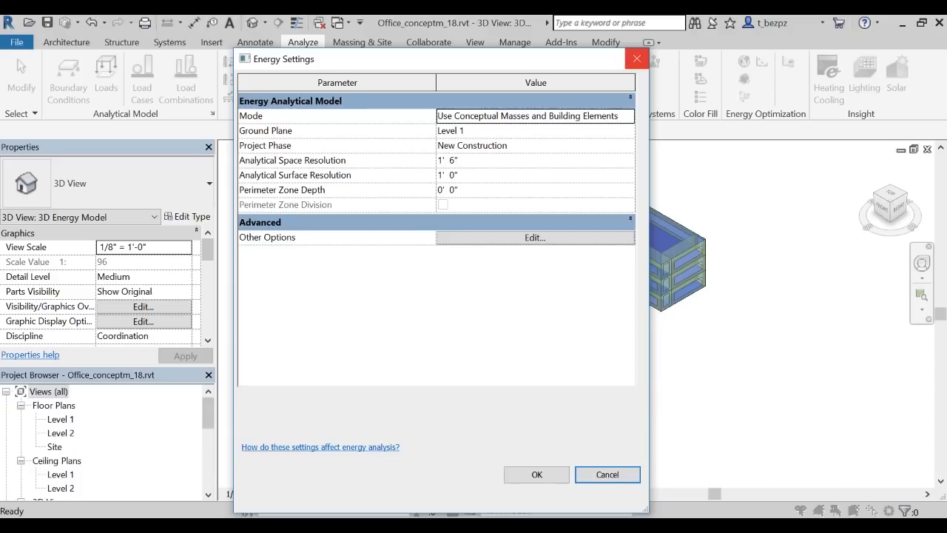
{"action": "left_click", "coordinate": [535, 473]}
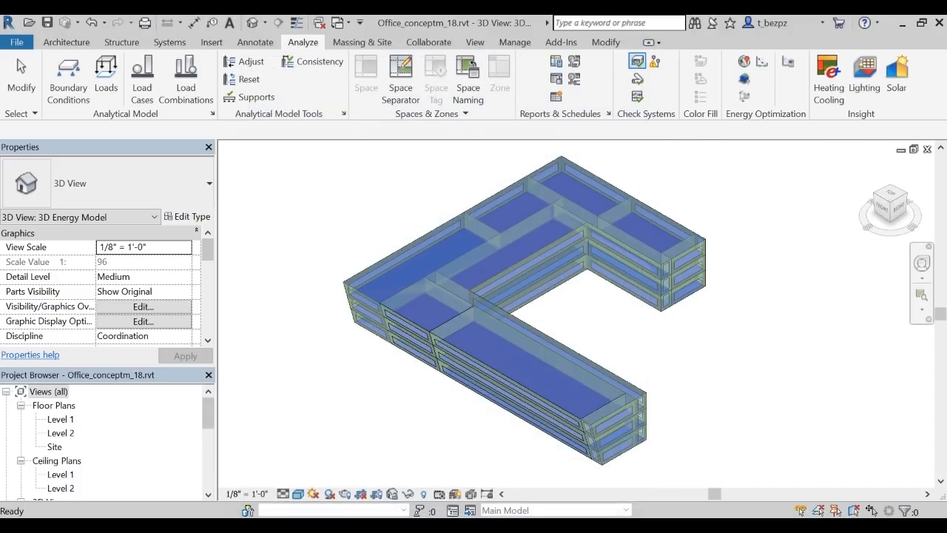
{"action": "left_click", "coordinate": [20, 71]}
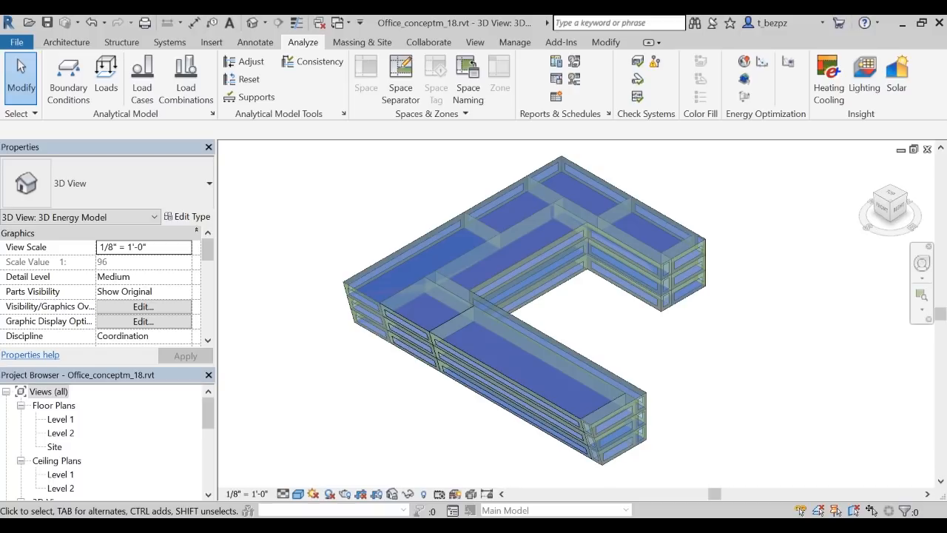
{"action": "mouse_move", "coordinate": [743, 97]}
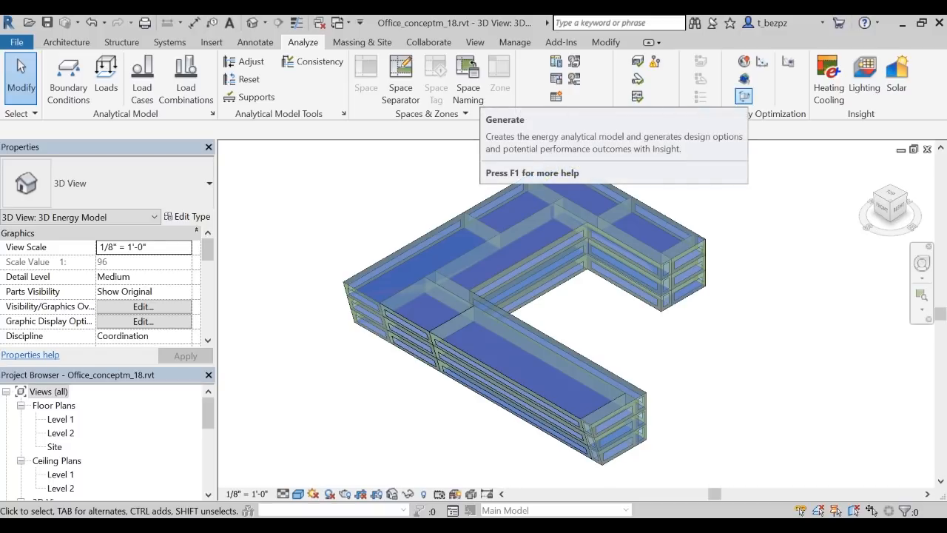
Generate the Insight performance options and acknowledge the Process Complete message.
{"action": "left_click", "coordinate": [743, 95]}
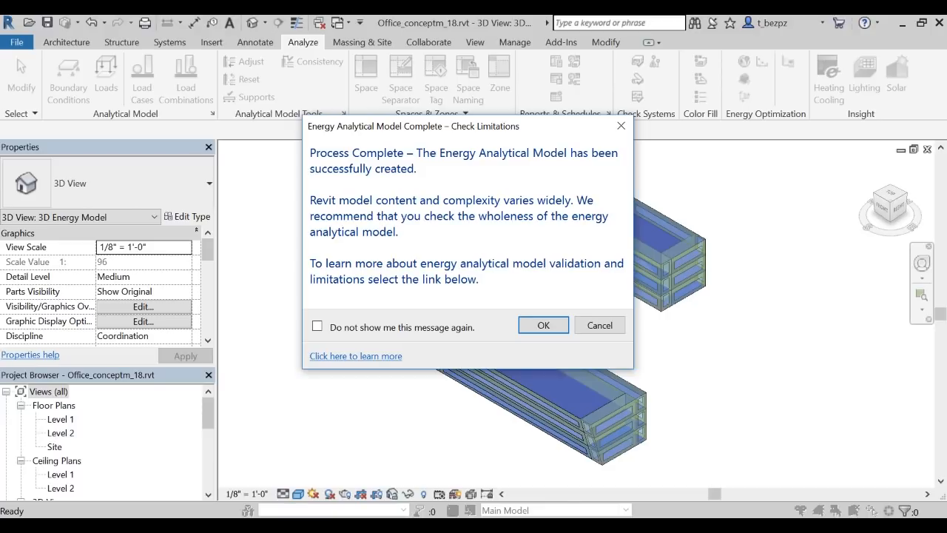
{"action": "left_click", "coordinate": [543, 326]}
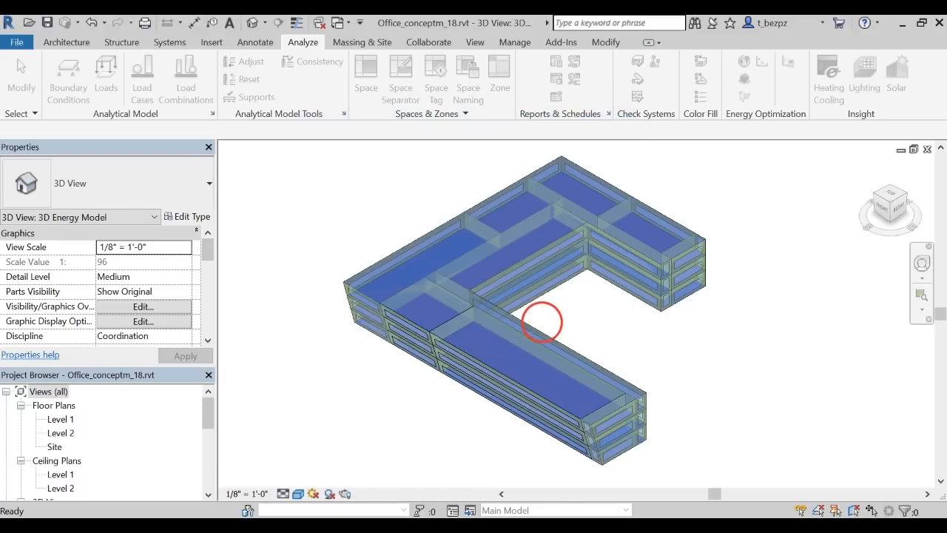